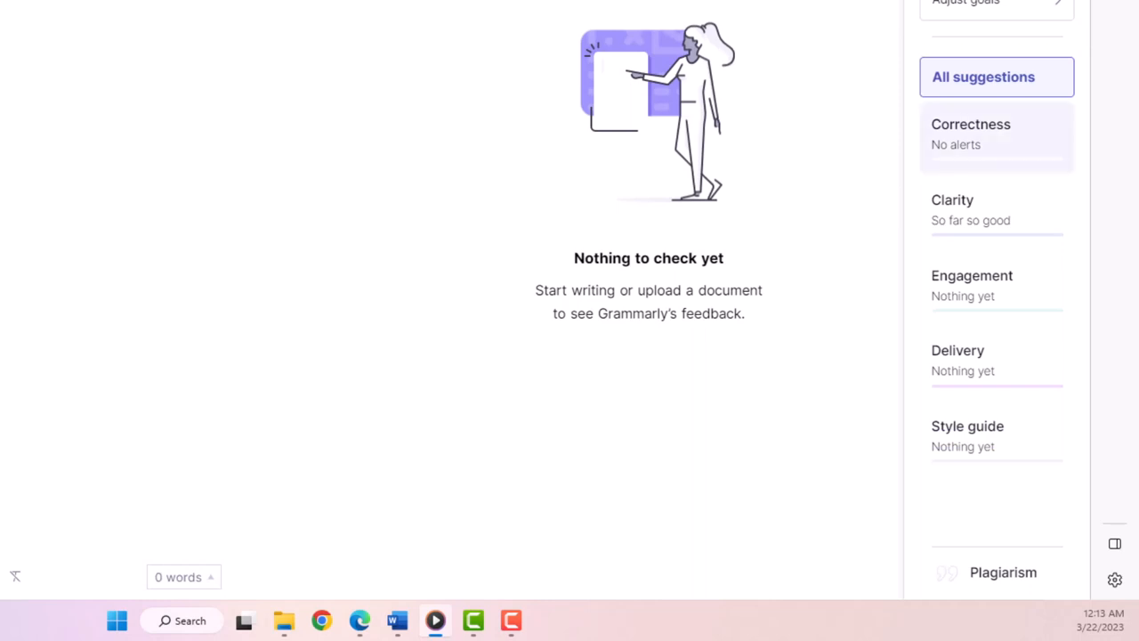
{"action": "mouse_move", "coordinate": [970, 134]}
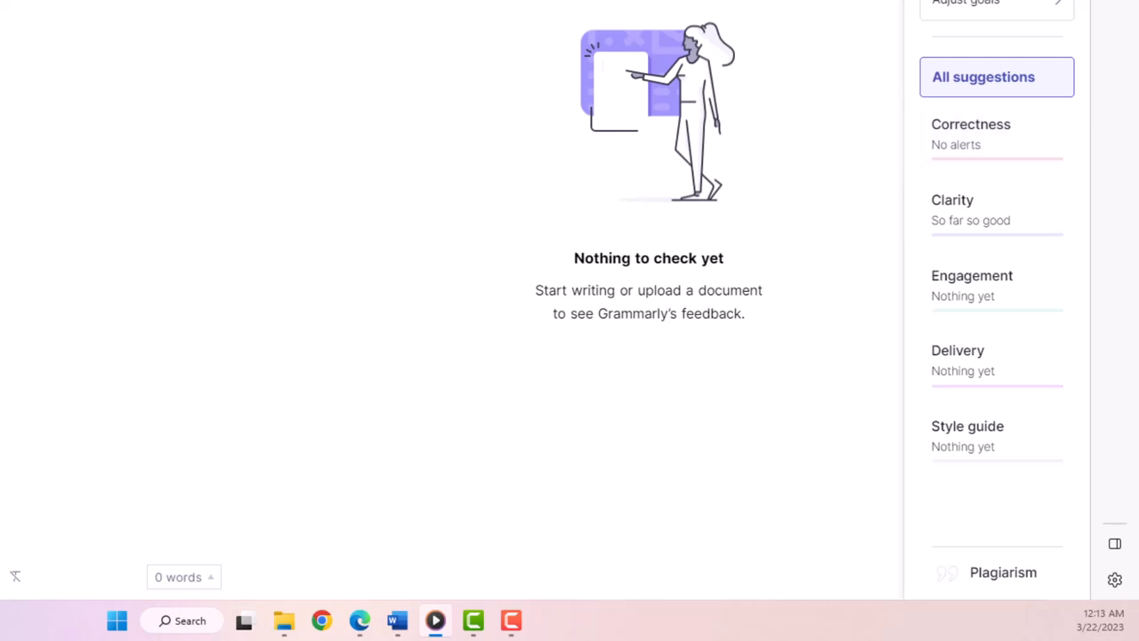
{"action": "mouse_move", "coordinate": [970, 210]}
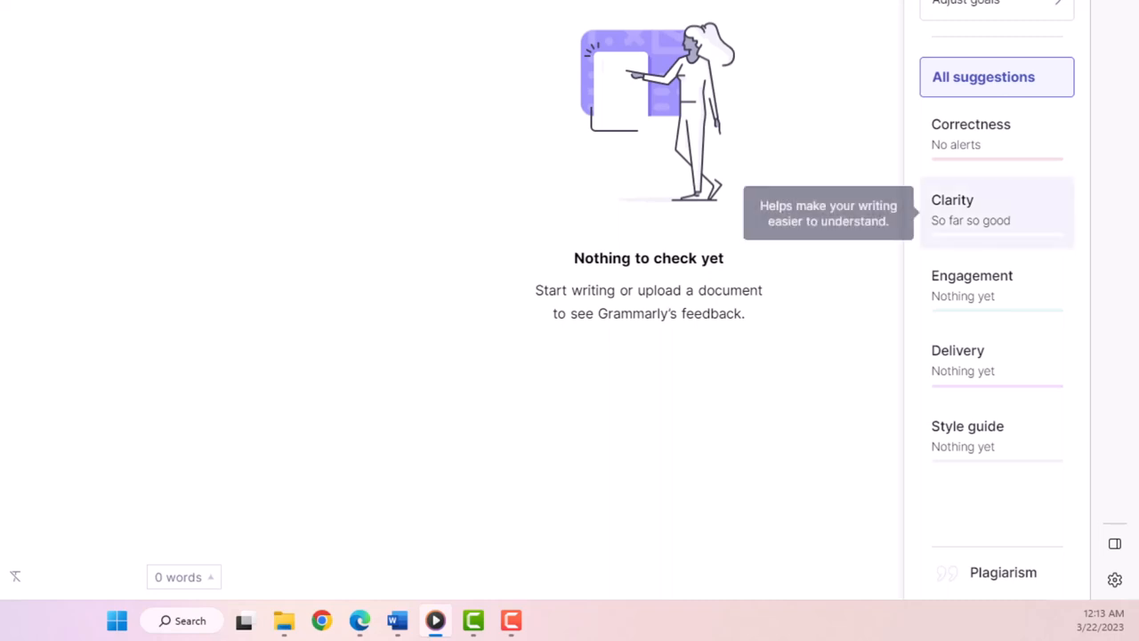
{"action": "mouse_move", "coordinate": [997, 284]}
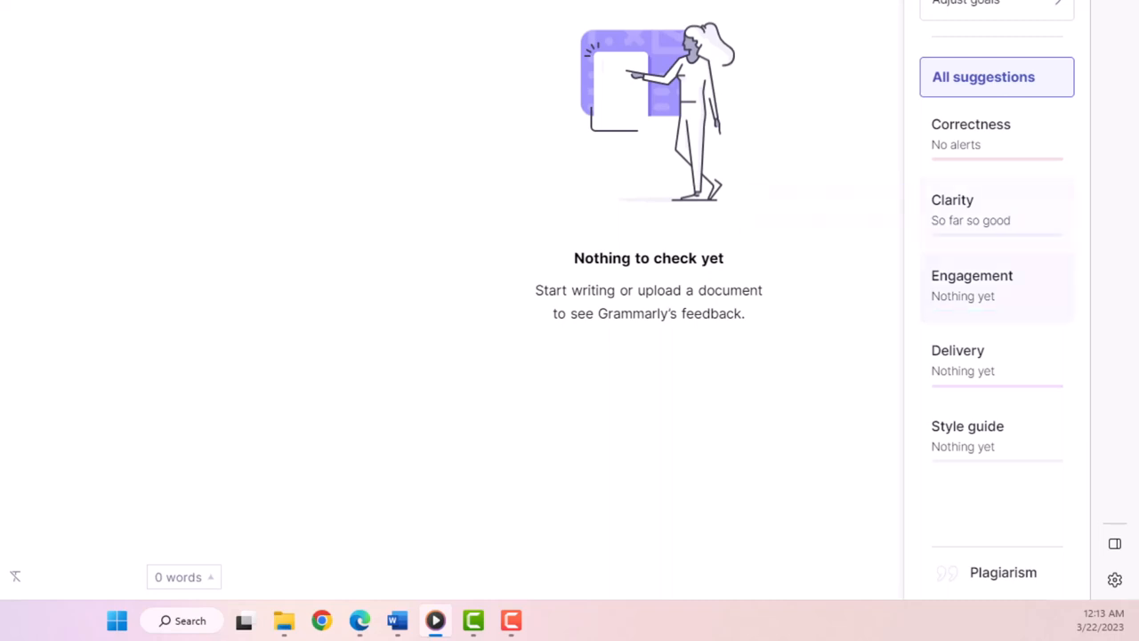
{"action": "mouse_move", "coordinate": [971, 285]}
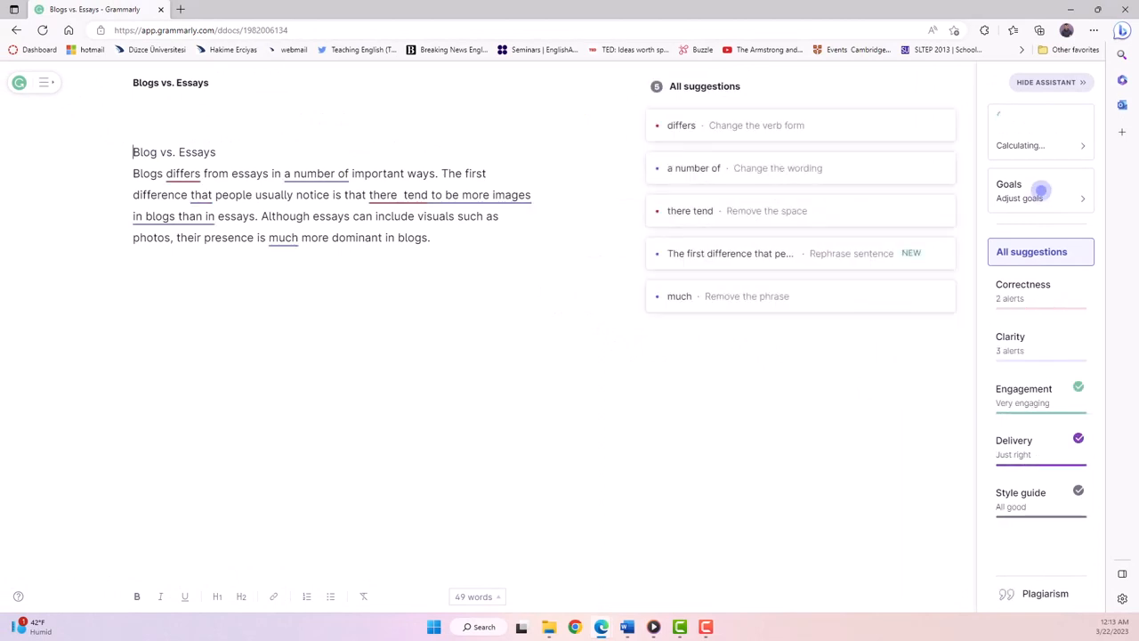
- Accept the verb-form fix so the paragraph reads 'Blogs differ from essays'
{"action": "left_click", "coordinate": [679, 124]}
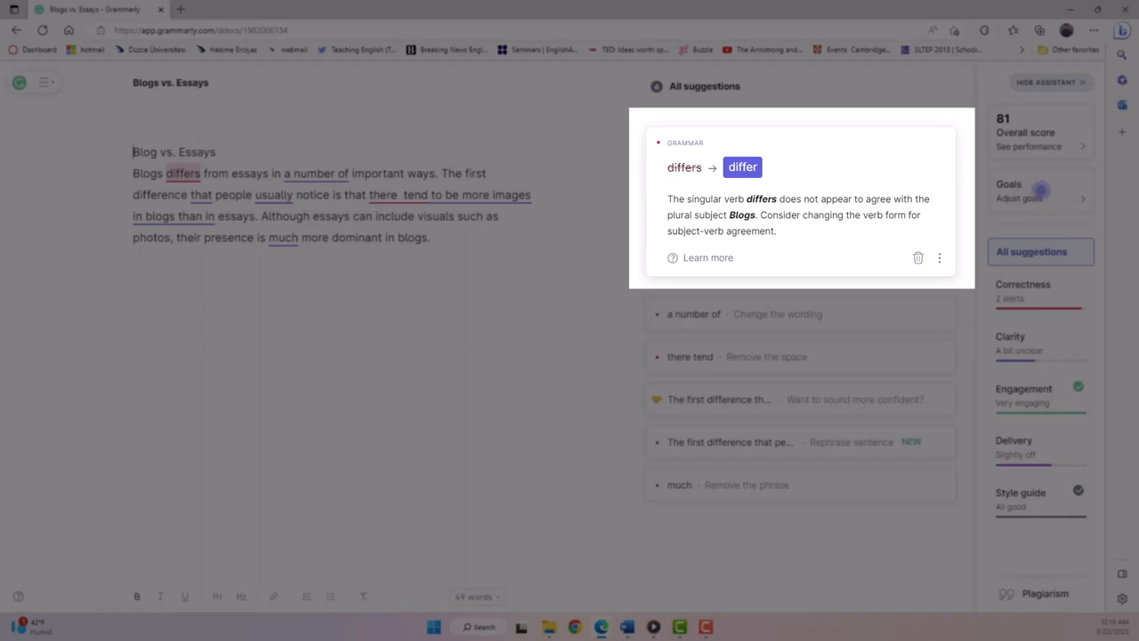
{"action": "mouse_move", "coordinate": [744, 167]}
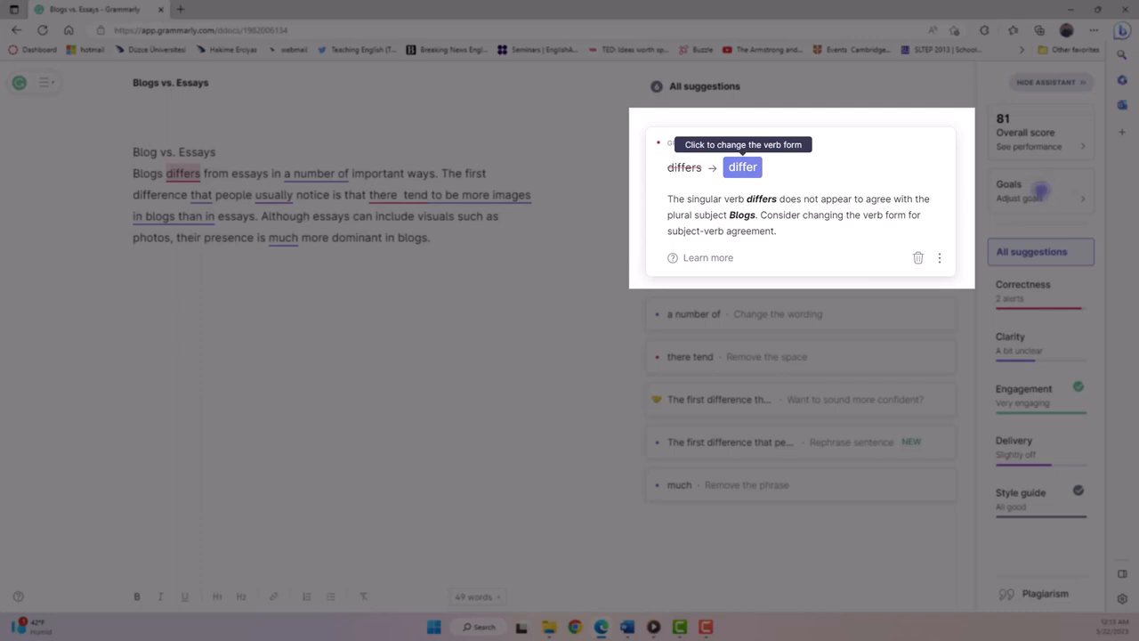
{"action": "left_click", "coordinate": [742, 167]}
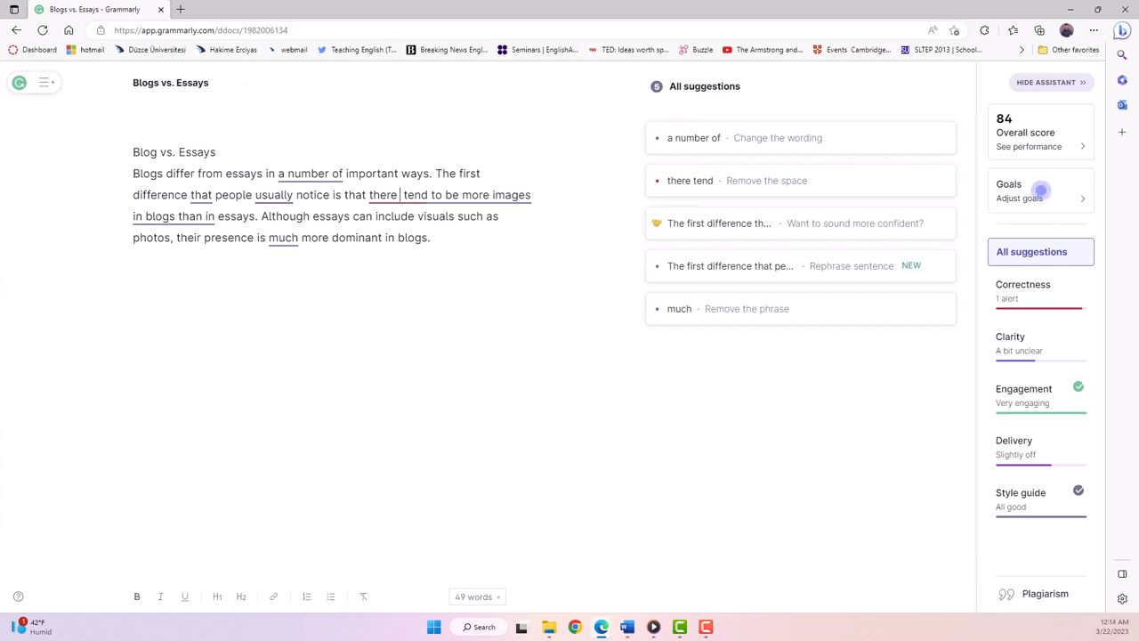
- Accept the spacing fix removing the extra space in 'there tend'
{"action": "left_click", "coordinate": [690, 180]}
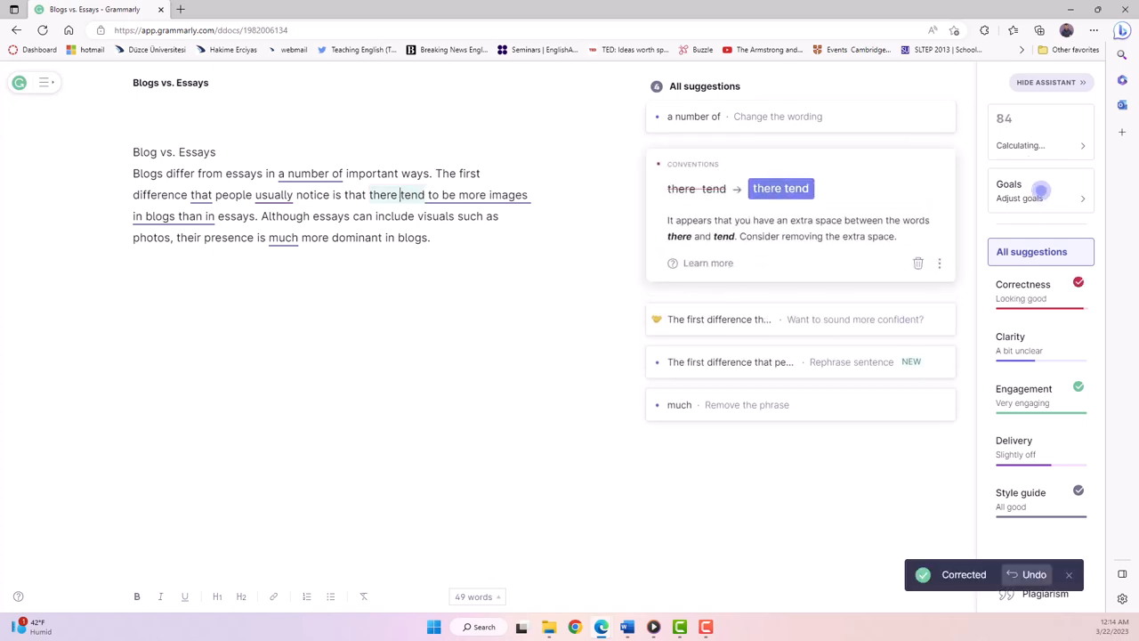
{"action": "left_click", "coordinate": [780, 189]}
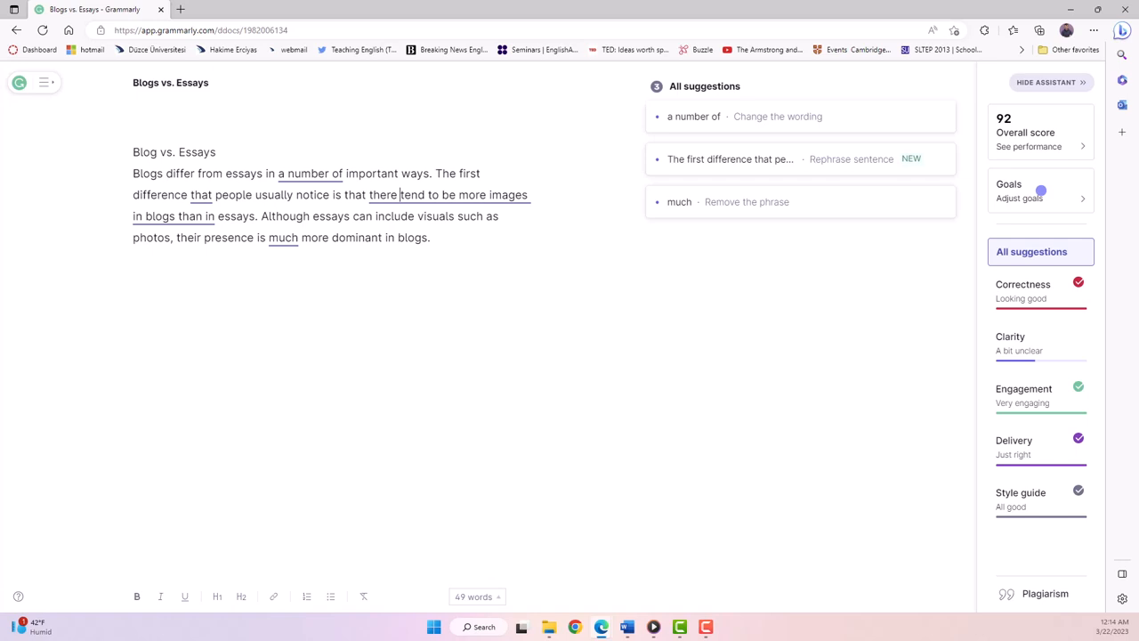
- Dismiss the 'a number of' wordiness suggestion and bring up the first-difference clarity rewrite
{"action": "left_click", "coordinate": [692, 116]}
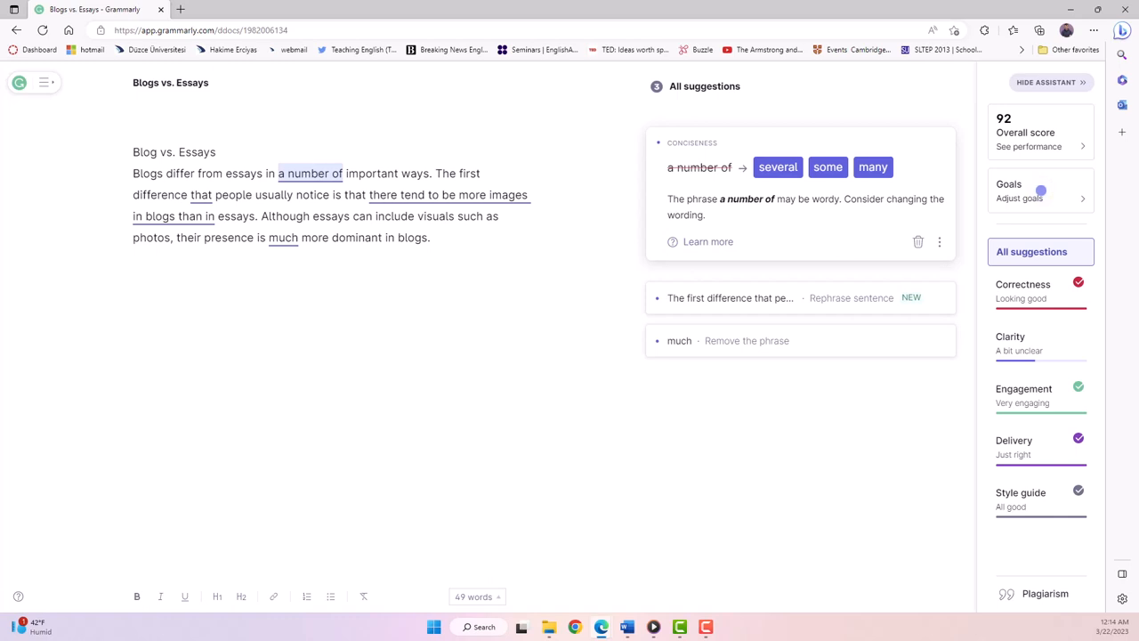
{"action": "left_click", "coordinate": [919, 242]}
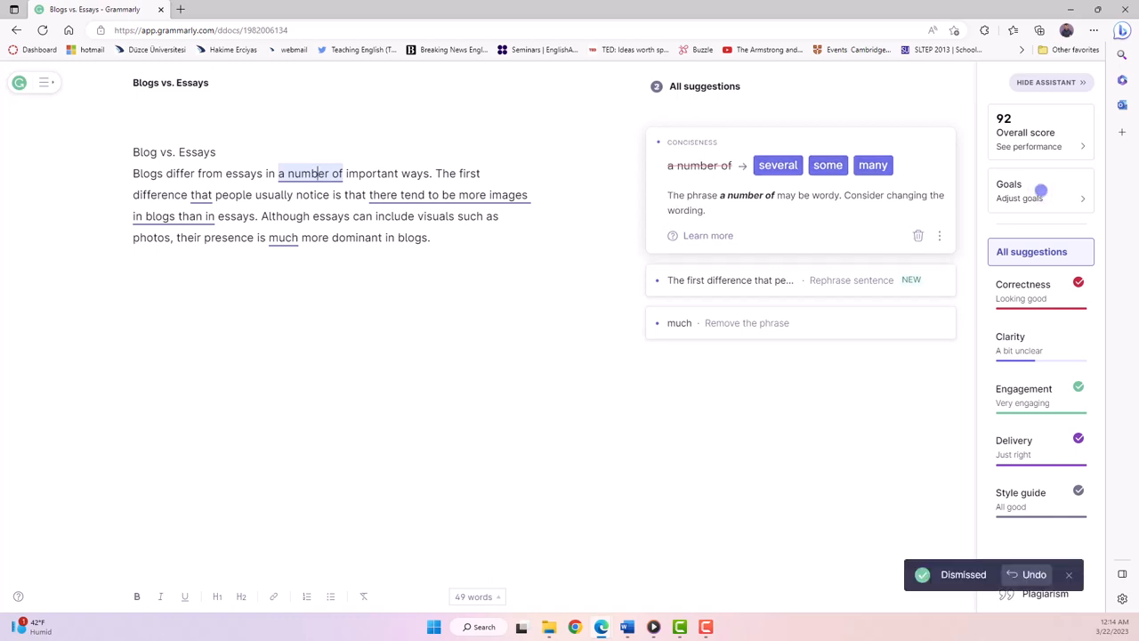
{"action": "left_click", "coordinate": [918, 235]}
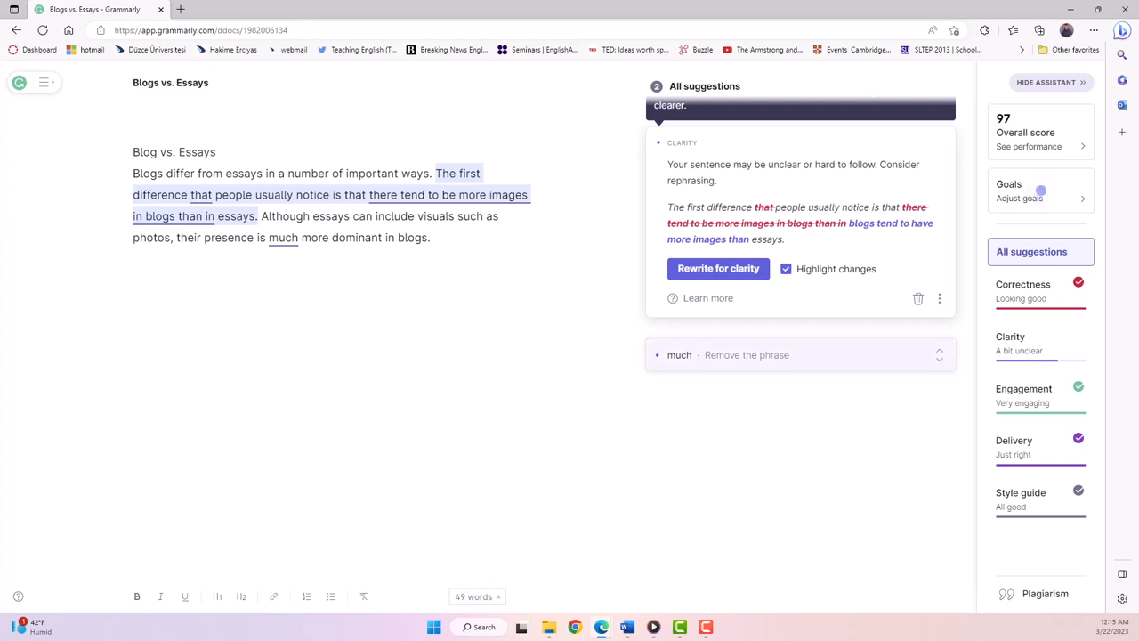
- Dismiss the clarity rewrite, keeping the first-difference sentence as written
{"action": "left_click", "coordinate": [918, 299]}
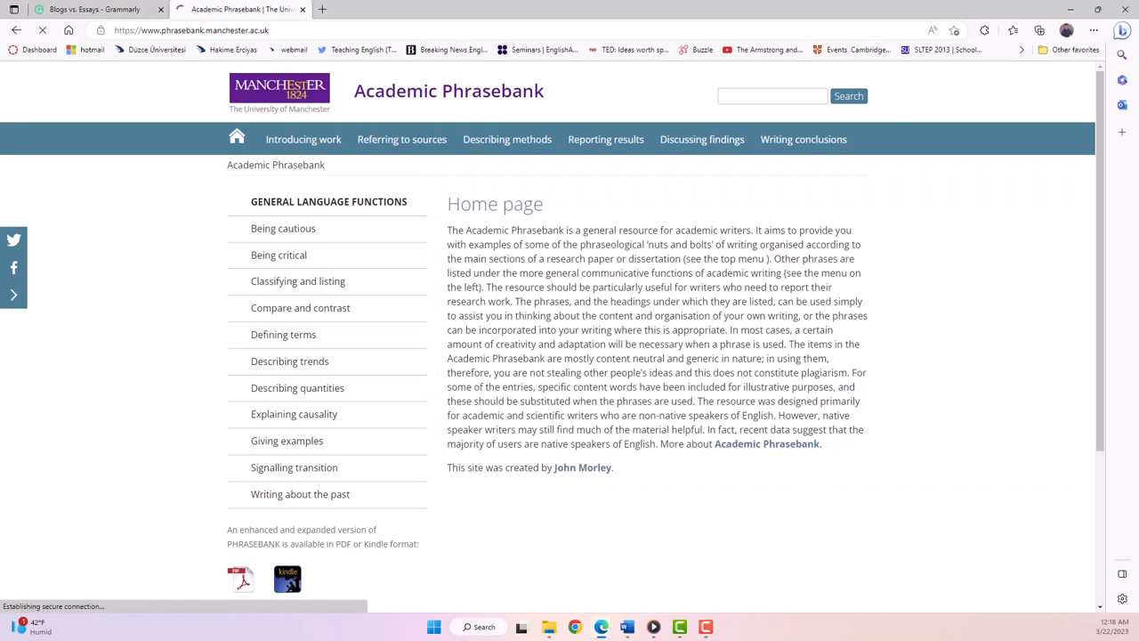
- Review the Compare and contrast page's 'Introducing differences' phrases
{"action": "left_click", "coordinate": [299, 306]}
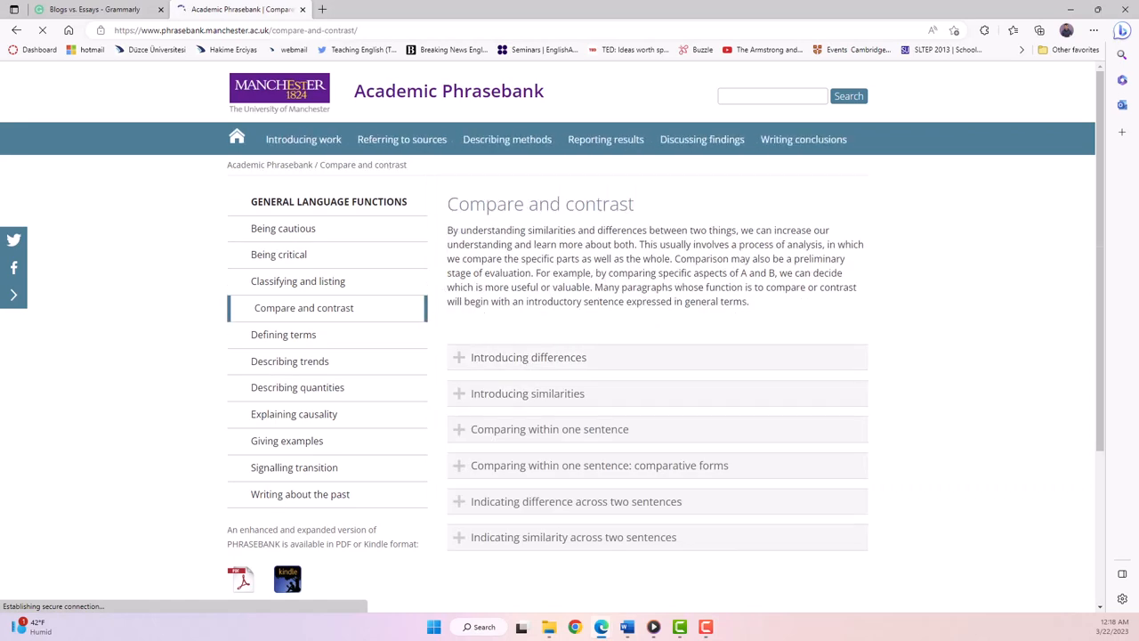
{"action": "left_click", "coordinate": [527, 356]}
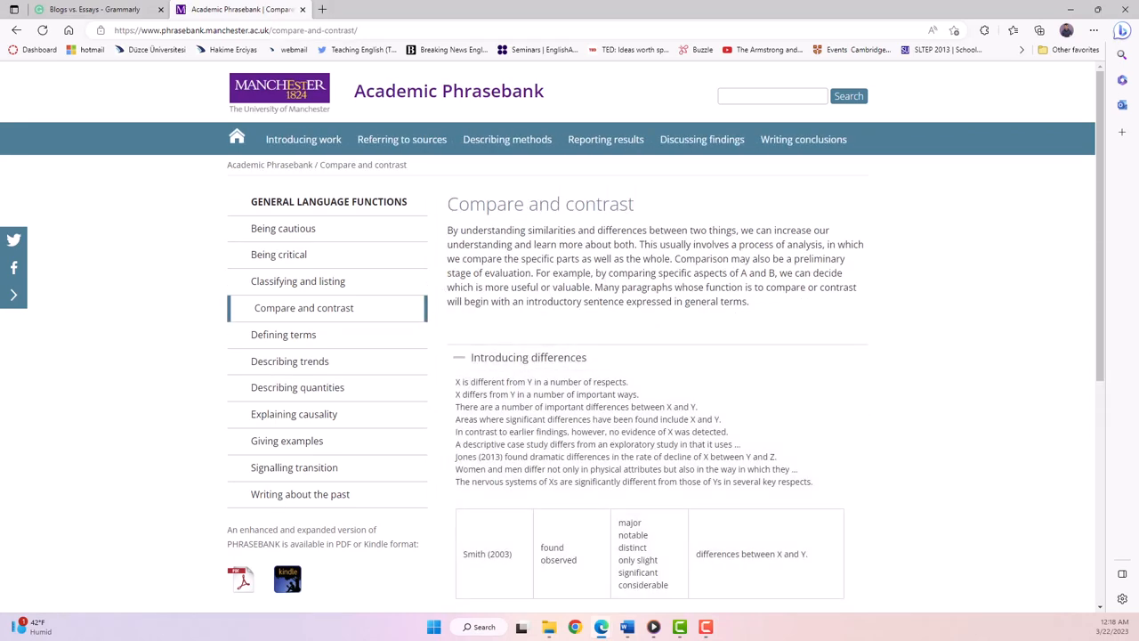
{"action": "scroll", "scroll_direction": "down", "scroll_amount": 3}
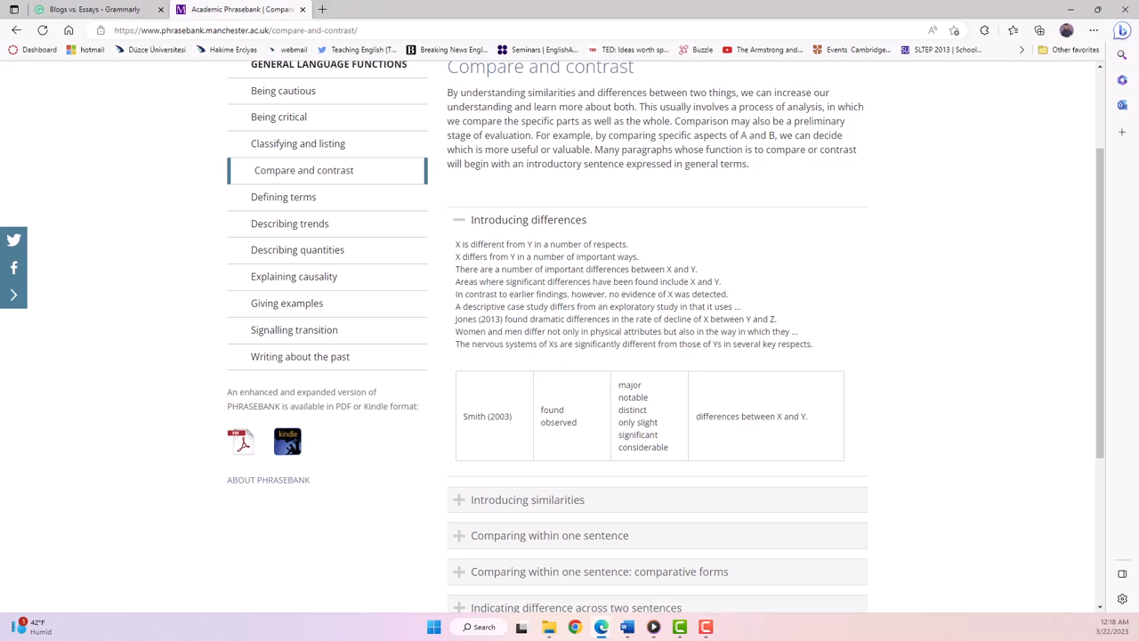
- Back in Grammarly, select the paragraph's opening sentence for rewriting
{"action": "left_click", "coordinate": [89, 11]}
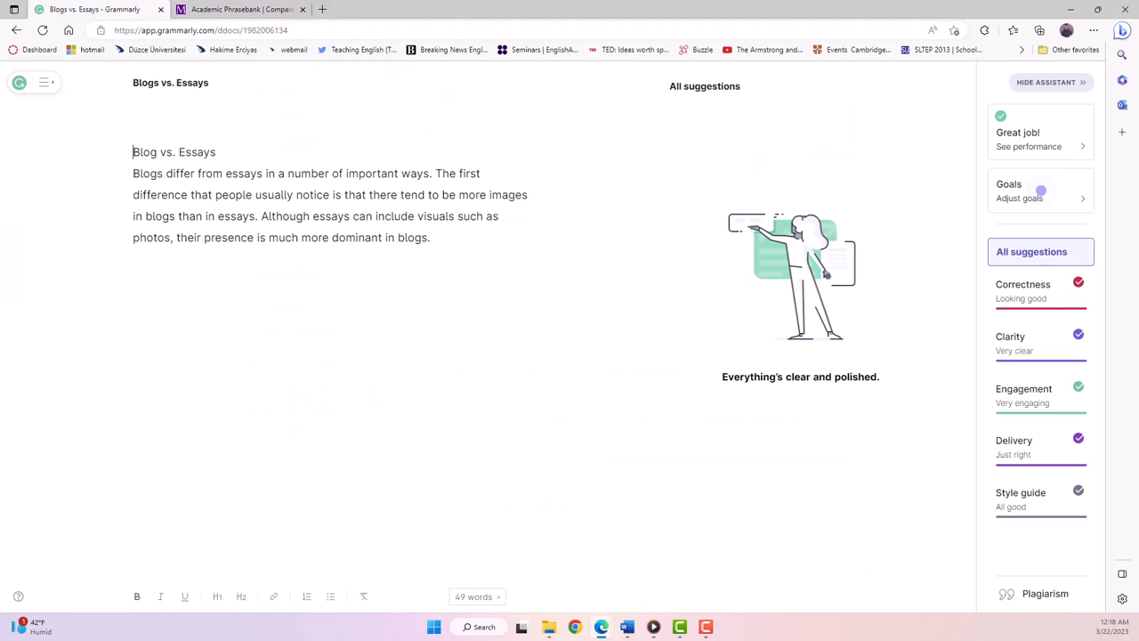
{"action": "left_click_drag", "start_coordinate": [150, 172], "coordinate": [430, 172]}
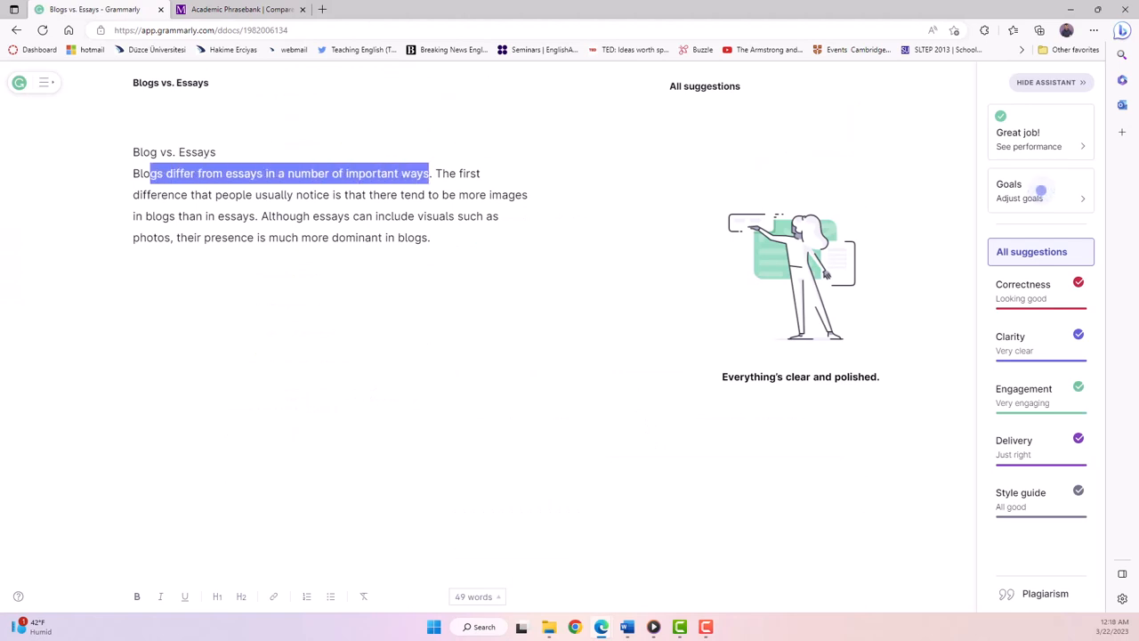